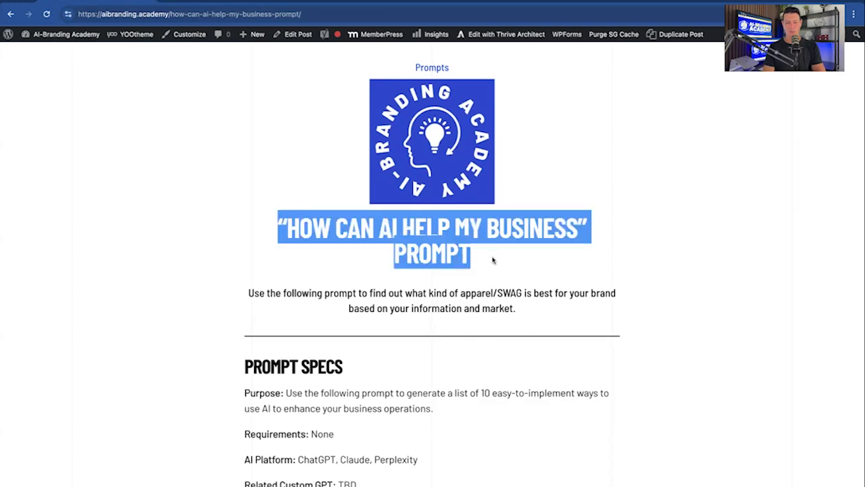
# Scroll through the AI-Branding Academy 'How Can AI Help My Business' prompt page
pyautogui.scroll(-3)
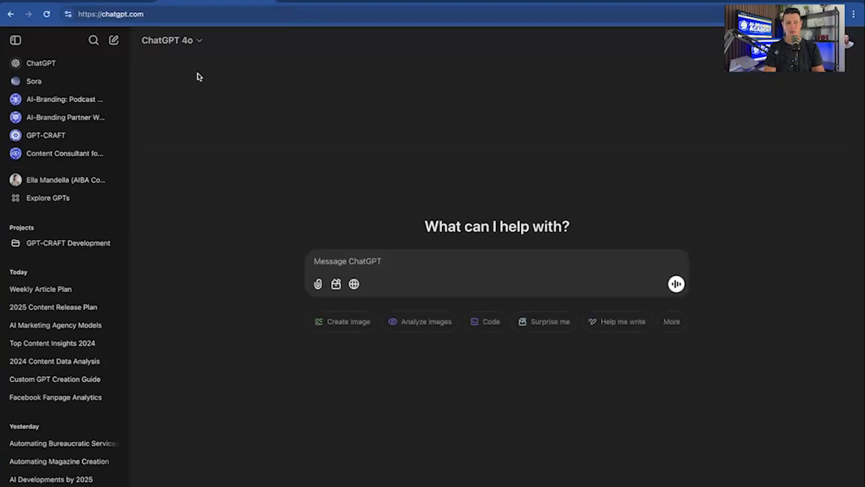
pyautogui.click(168, 40)
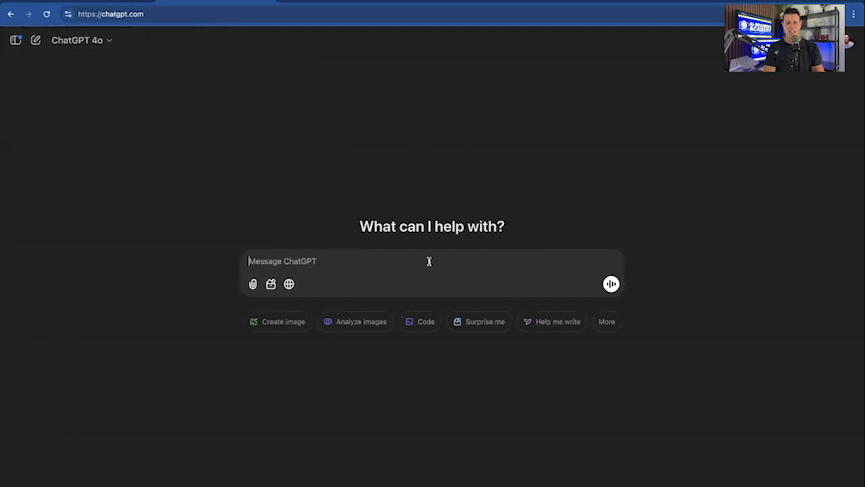
pyautogui.moveTo(530, 340)
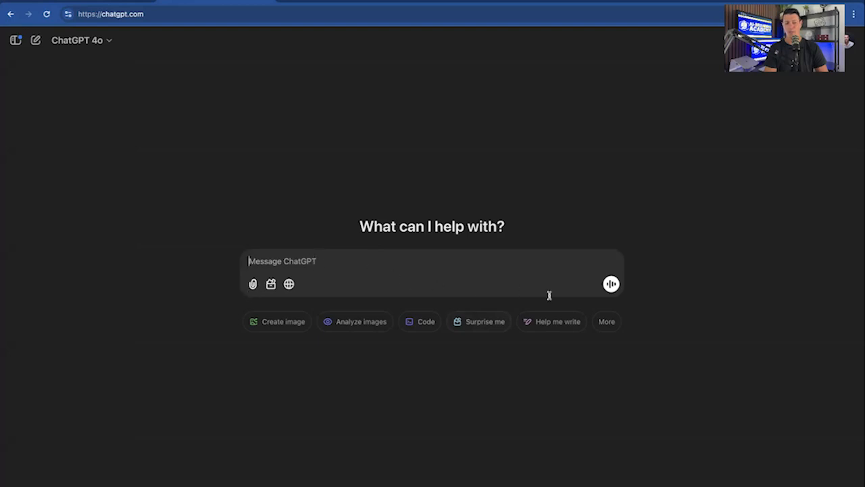
pyautogui.moveTo(215, 136)
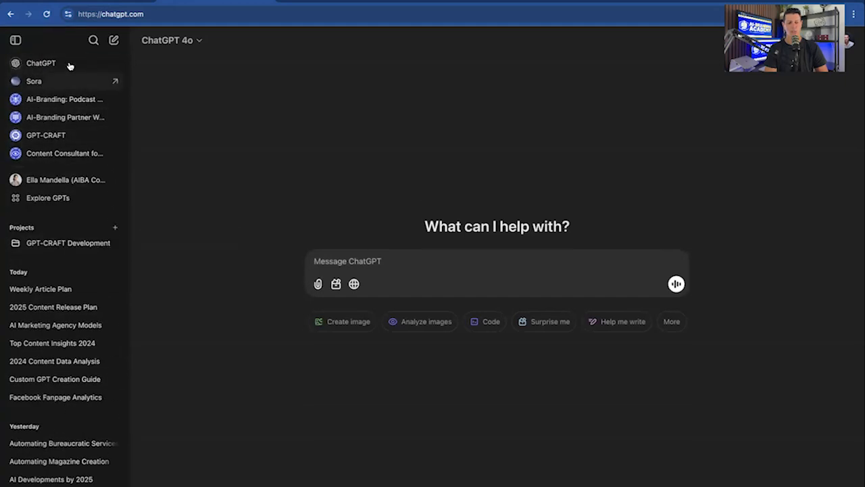
pyautogui.moveTo(114, 40)
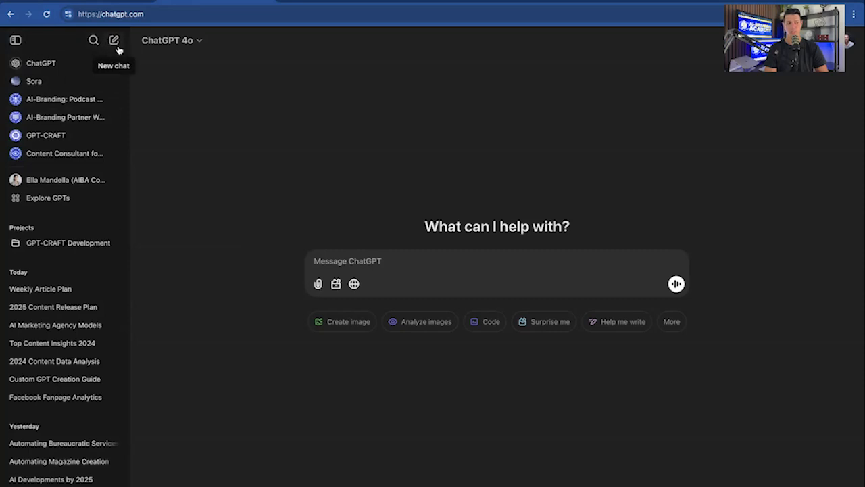
# Collapse the past-chats sidebar after briefly opening chat search, then show the account menu
pyautogui.click(94, 40)
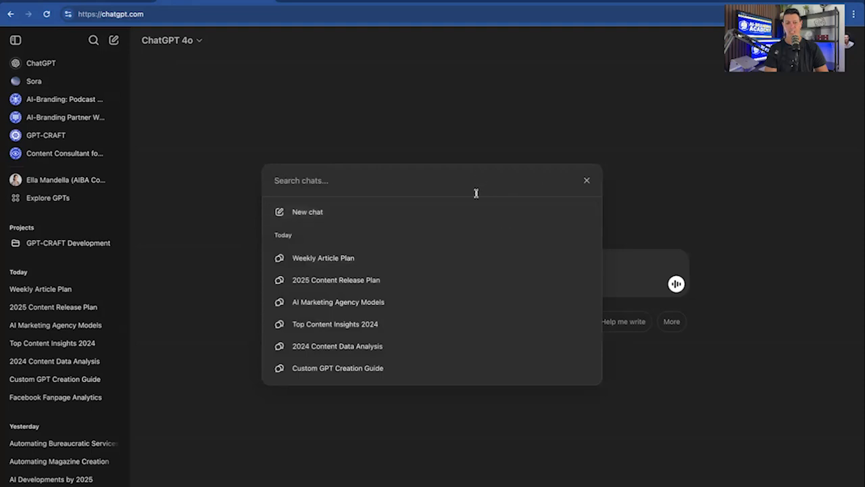
pyautogui.click(586, 180)
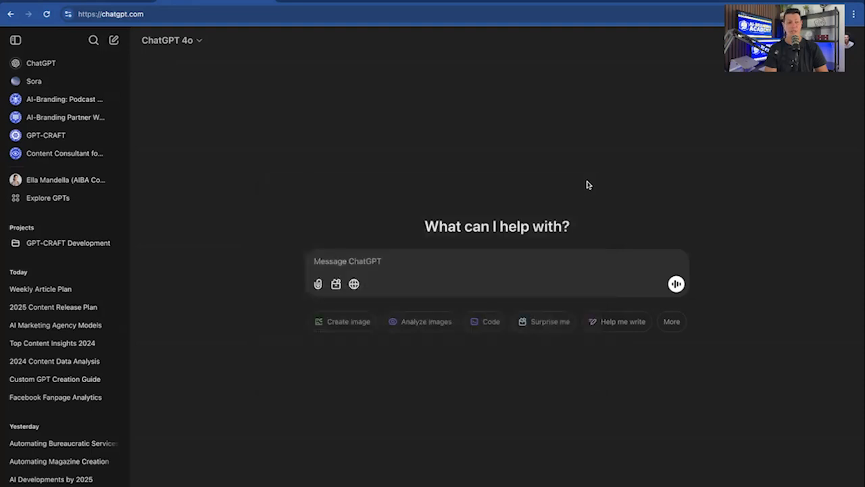
pyautogui.click(168, 40)
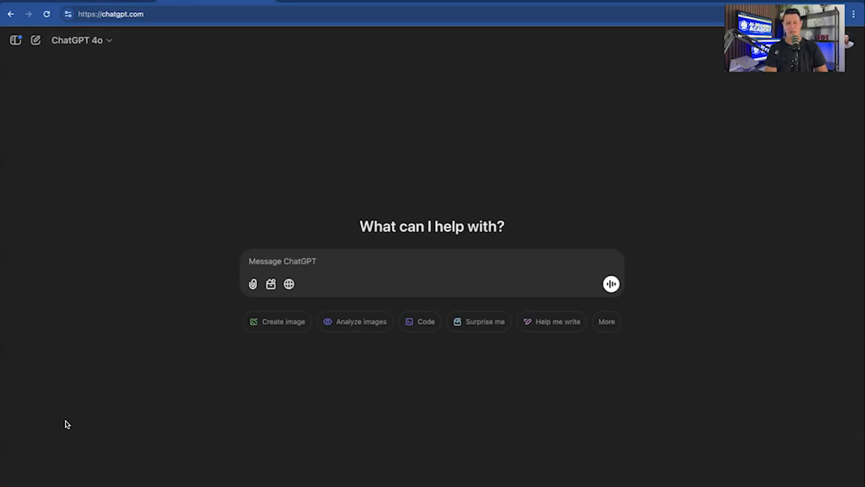
pyautogui.click(846, 41)
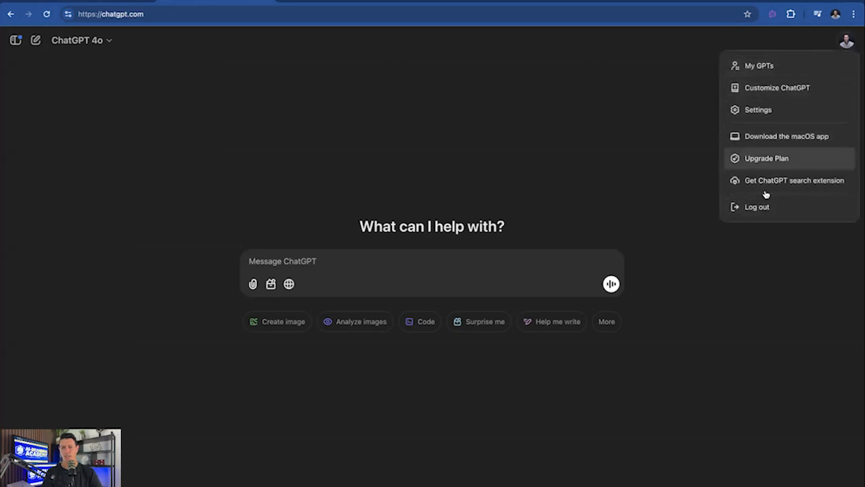
pyautogui.moveTo(644, 109)
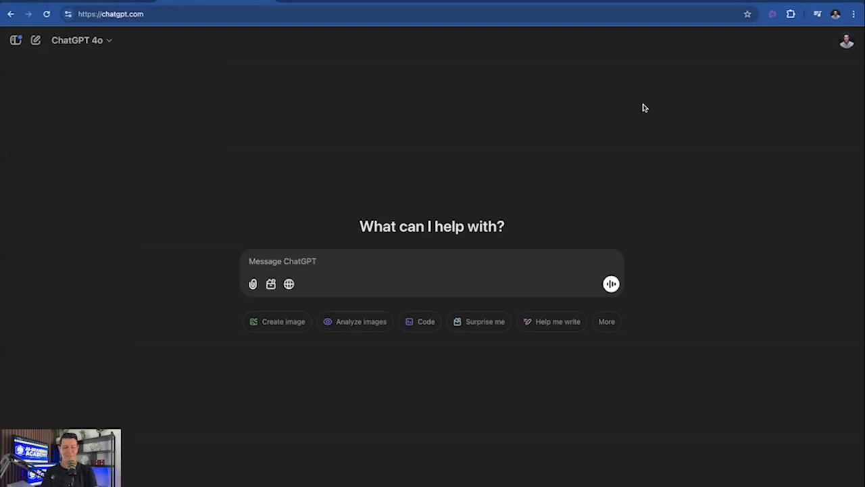
pyautogui.moveTo(329, 215)
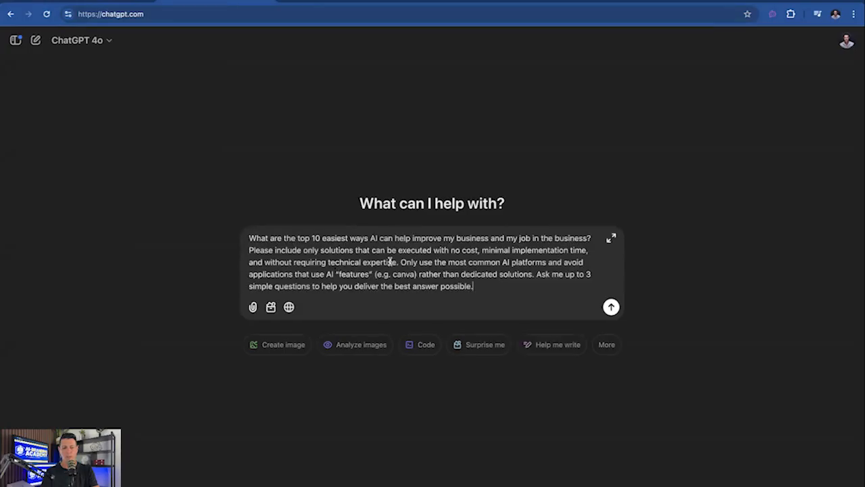
# Zoom the browser in and highlight the start of the prompt's 'Only use' sentence
pyautogui.press('ctrl+plus')
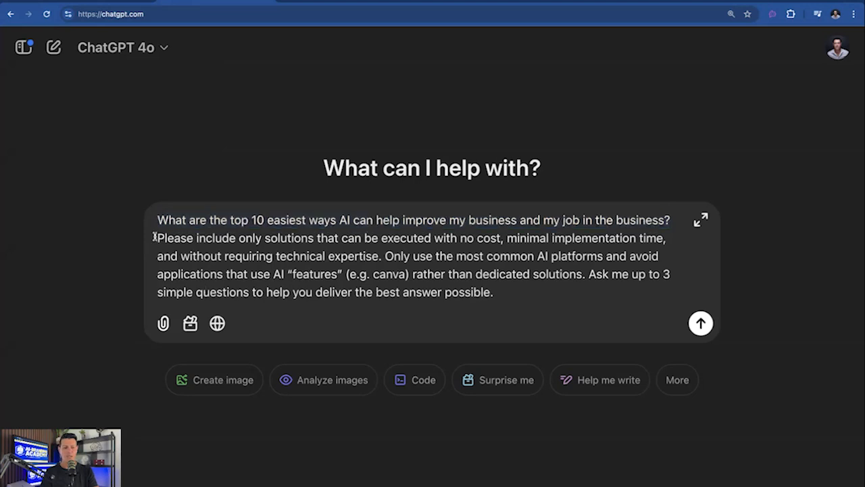
pyautogui.click(494, 292)
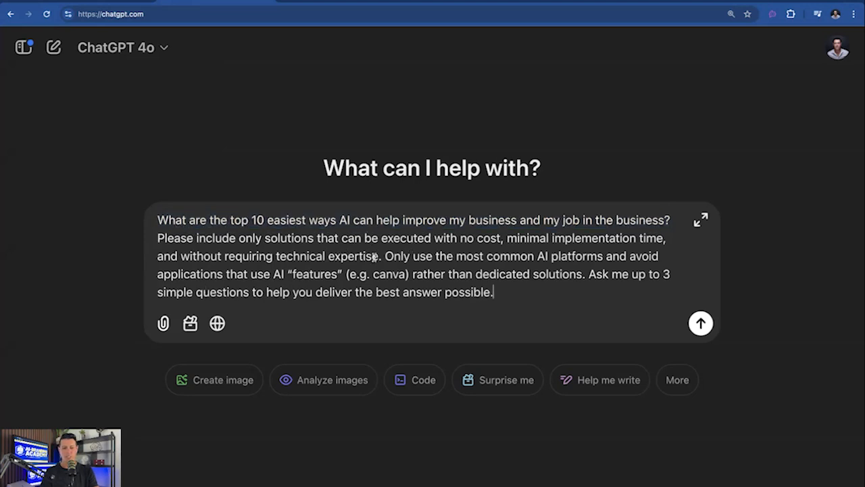
pyautogui.moveTo(156, 238); pyautogui.dragTo(381, 255)
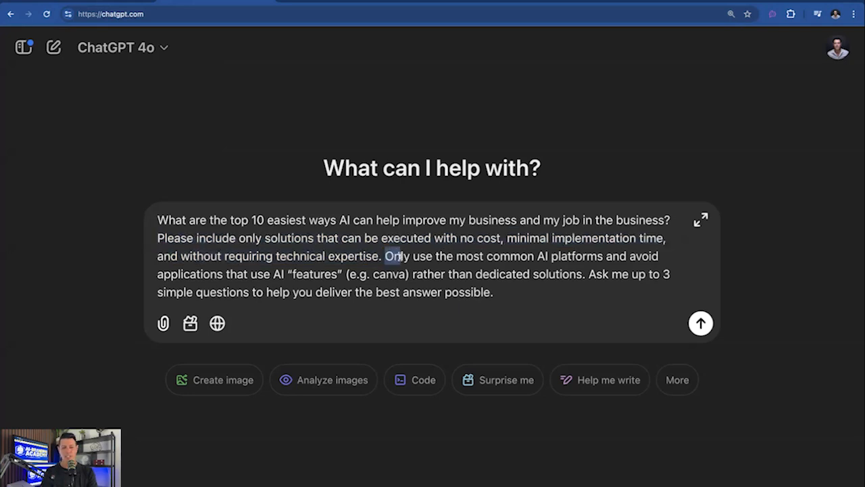
pyautogui.moveTo(384, 256); pyautogui.dragTo(473, 274)
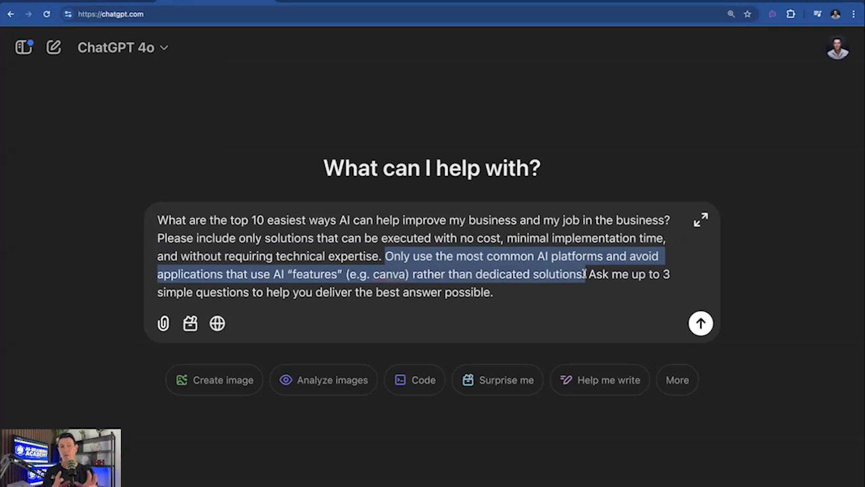
pyautogui.click(591, 274)
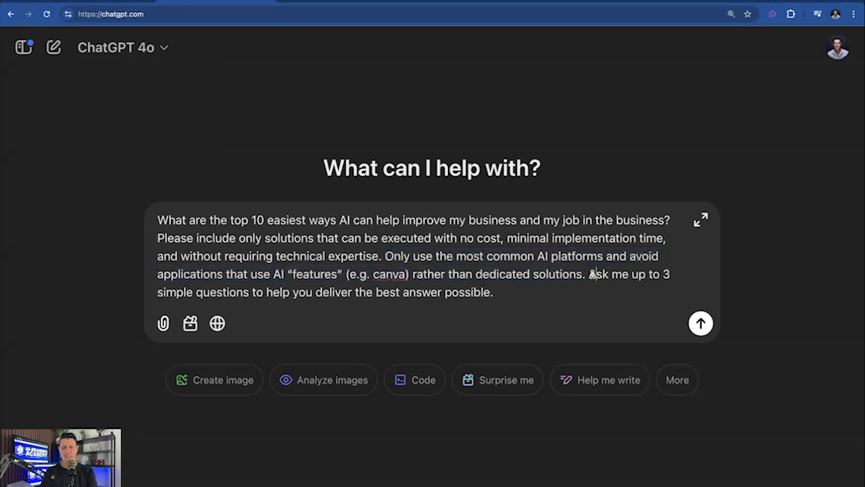
pyautogui.moveTo(590, 274); pyautogui.dragTo(493, 291)
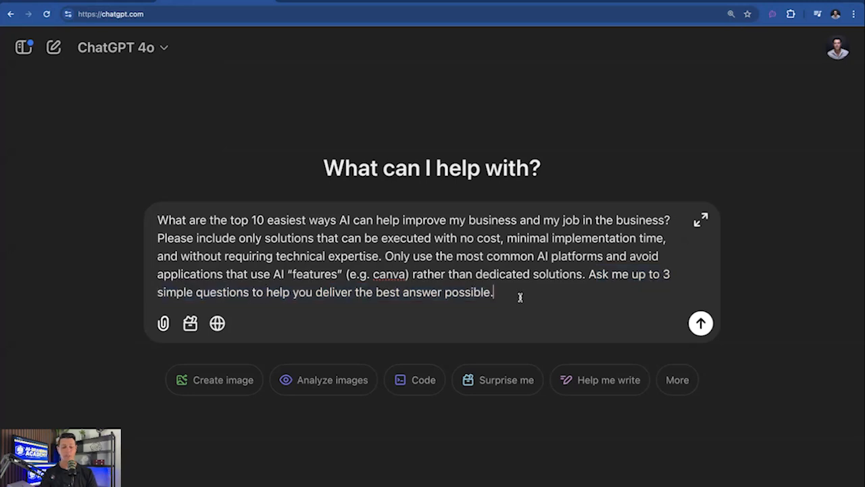
# Send the business prompt, then answer question 1: residential roofing, handling admin
pyautogui.click(700, 323)
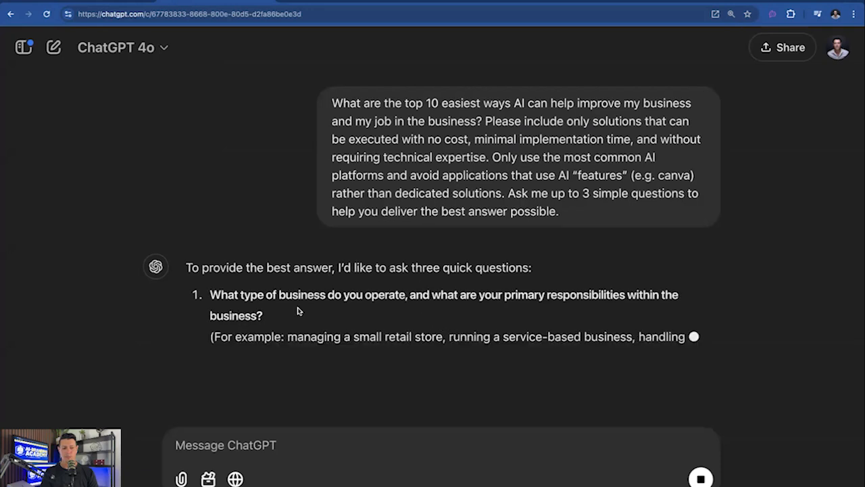
pyautogui.scroll(-3)
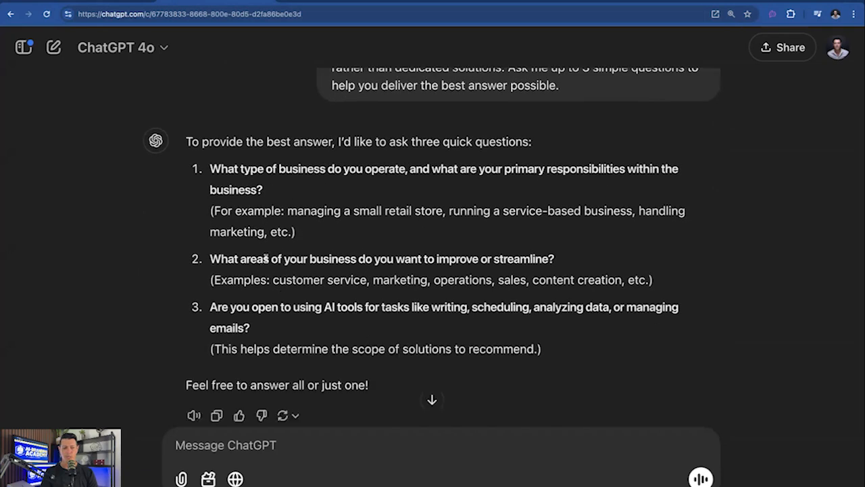
pyautogui.moveTo(517, 266)
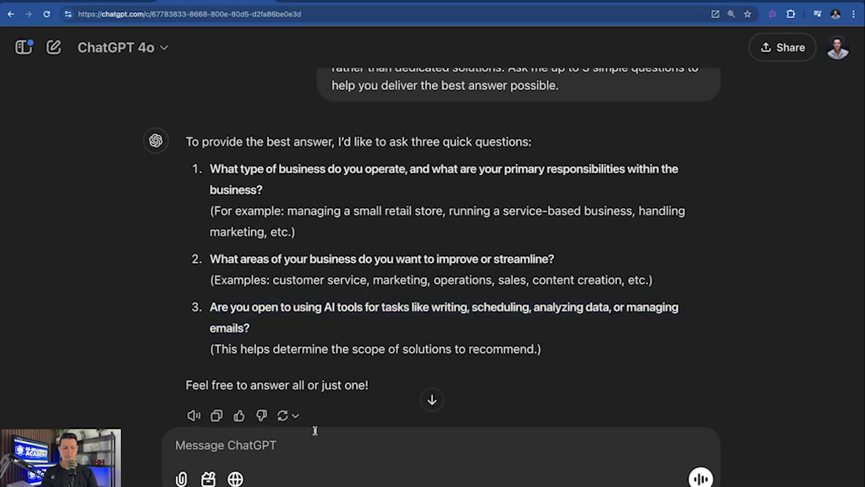
pyautogui.write('1')
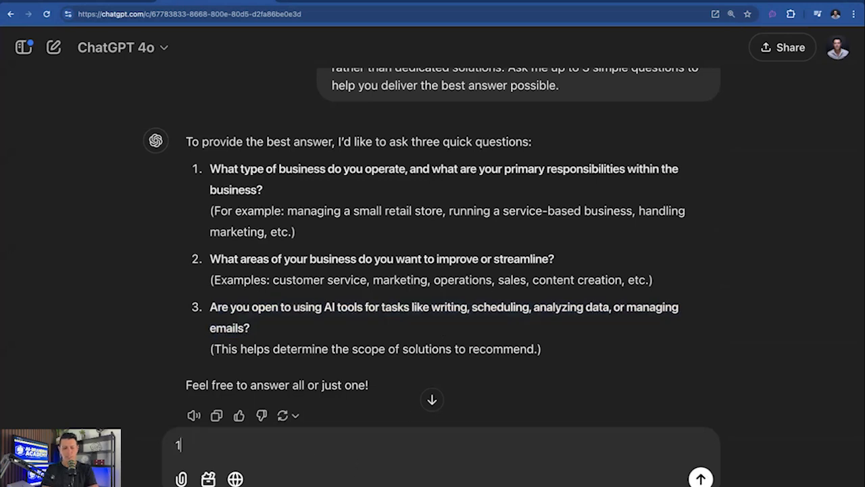
pyautogui.write('.')
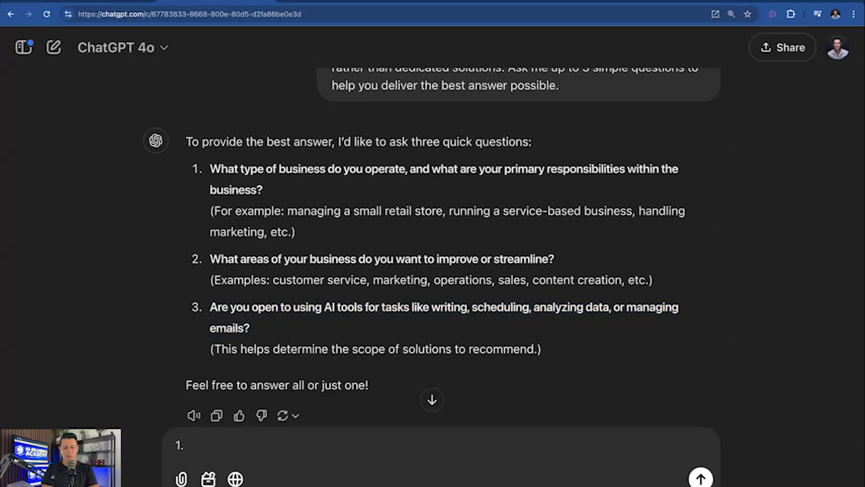
pyautogui.write('Residential r')
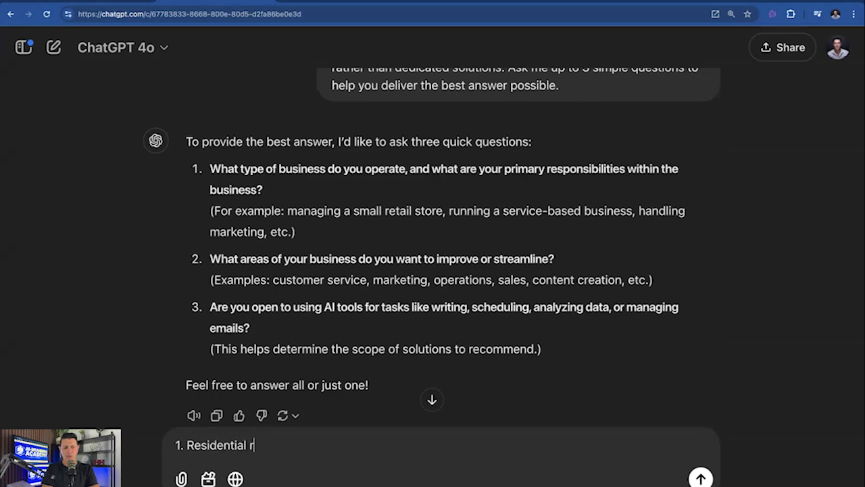
pyautogui.write('oofing')
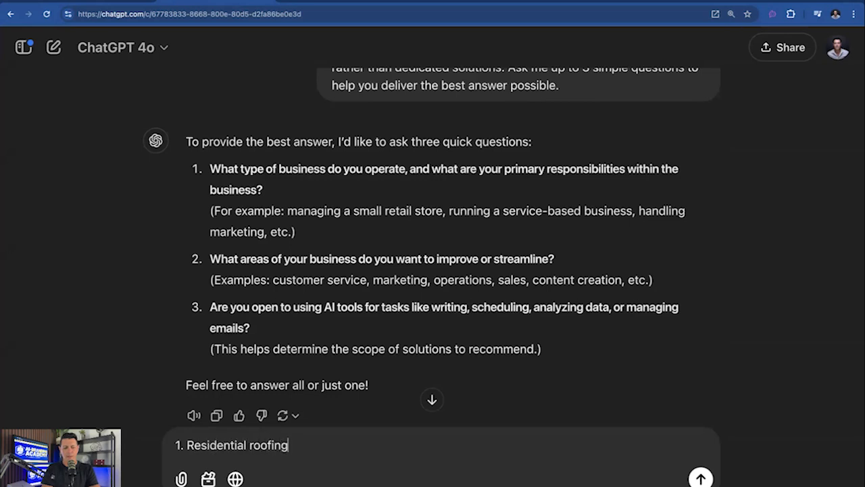
pyautogui.write('and I do admin for the company')
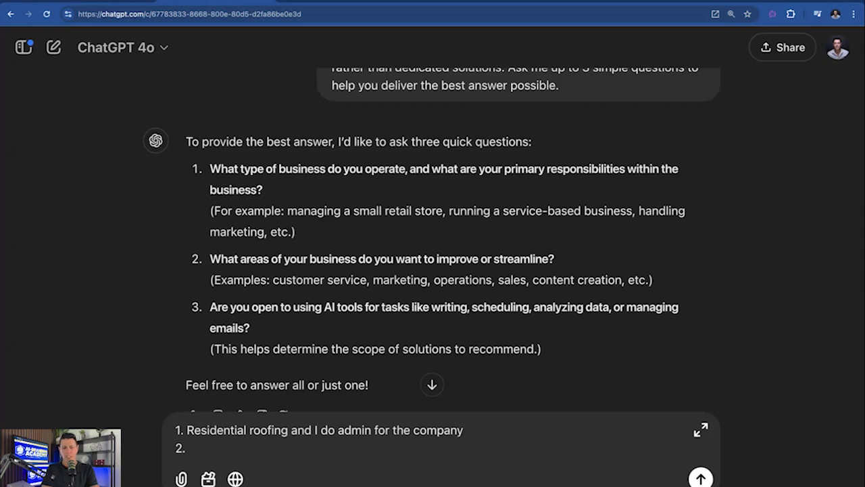
# Add answers marketing, sales and customer service, plus yes, and send them
pyautogui.write('marketing,')
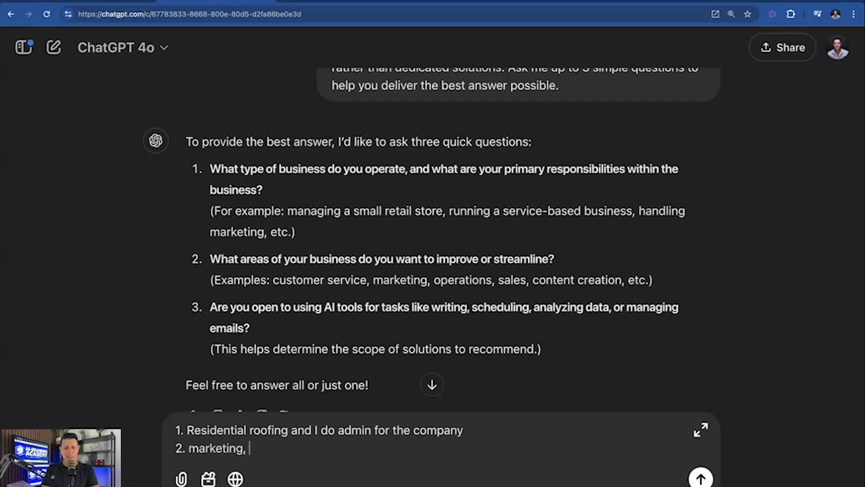
pyautogui.write('sales,')
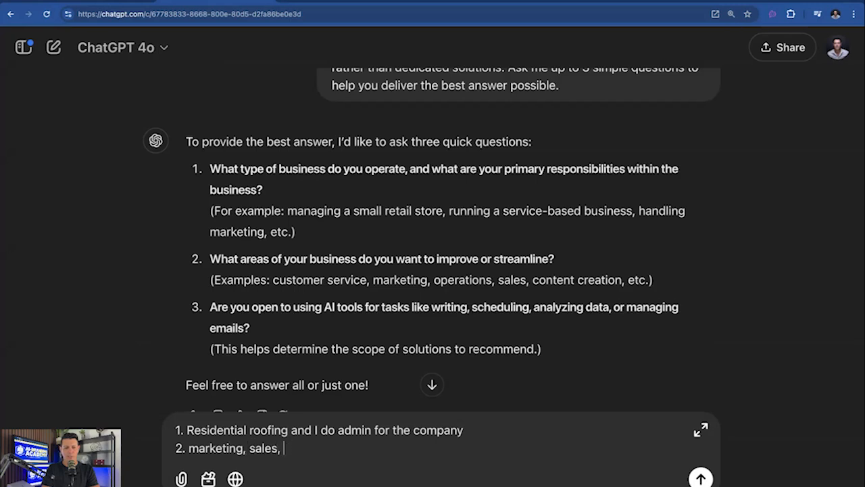
pyautogui.write('and customer service')
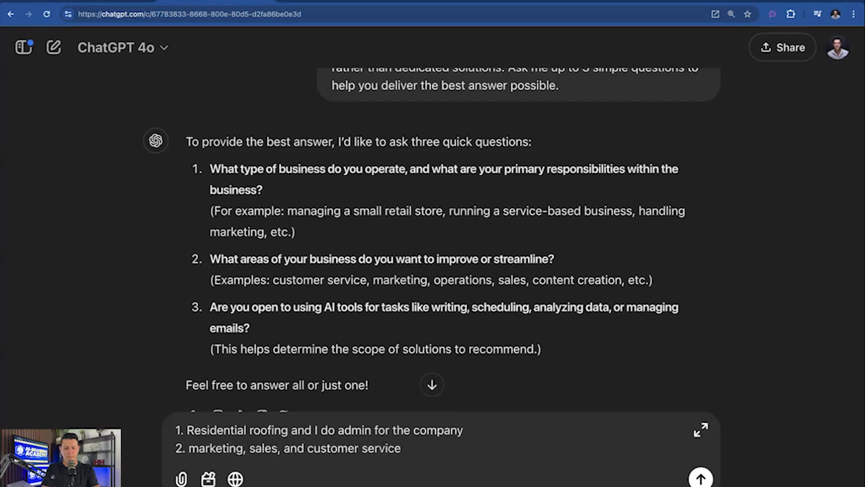
pyautogui.write('3.')
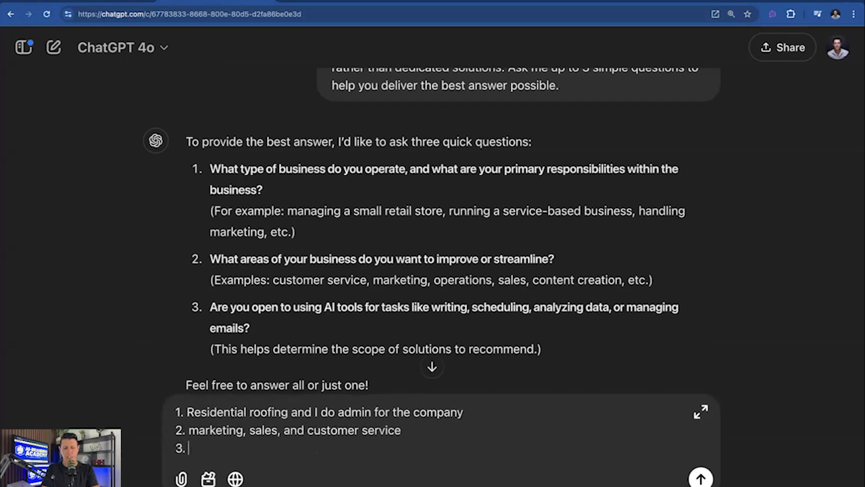
pyautogui.click(701, 478)
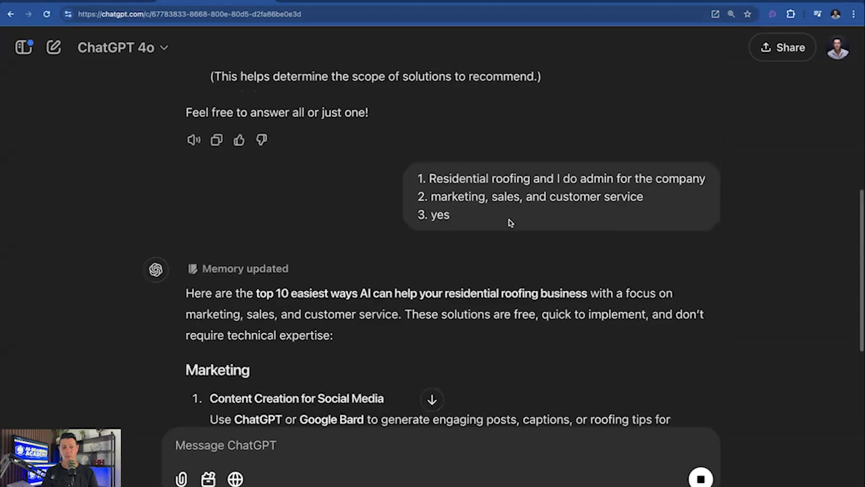
pyautogui.scroll(-3)
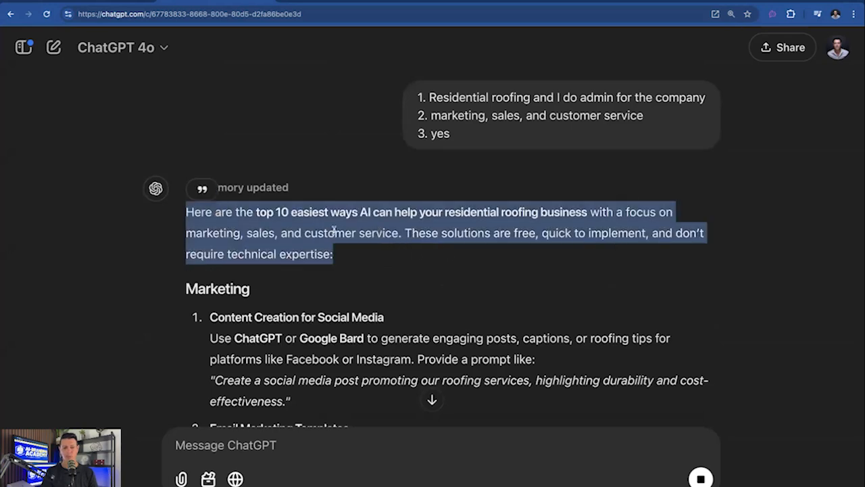
pyautogui.moveTo(473, 248)
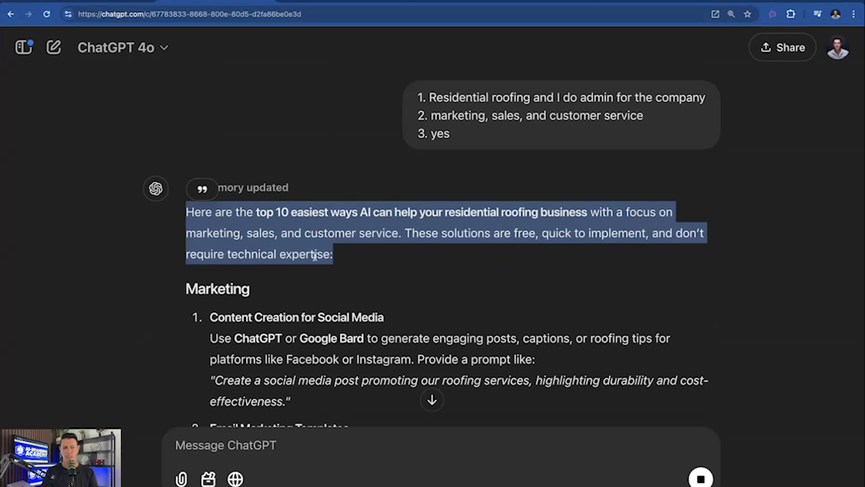
pyautogui.scroll(-3)
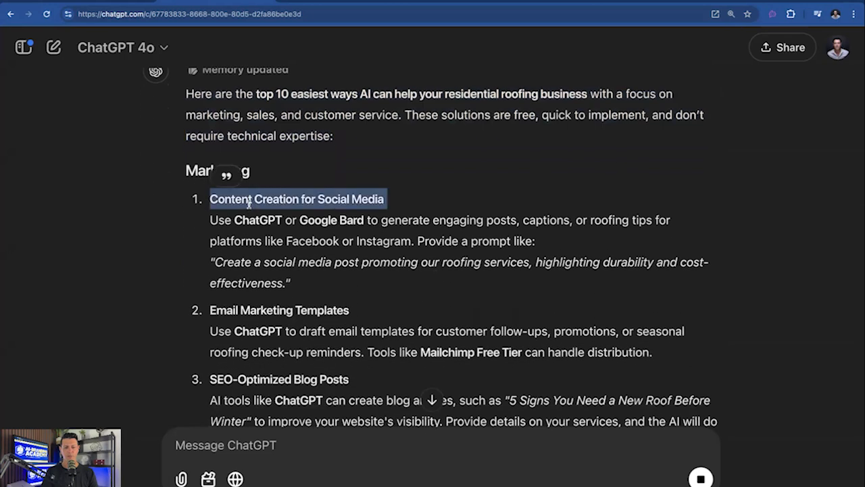
pyautogui.moveTo(250, 199); pyautogui.dragTo(459, 241)
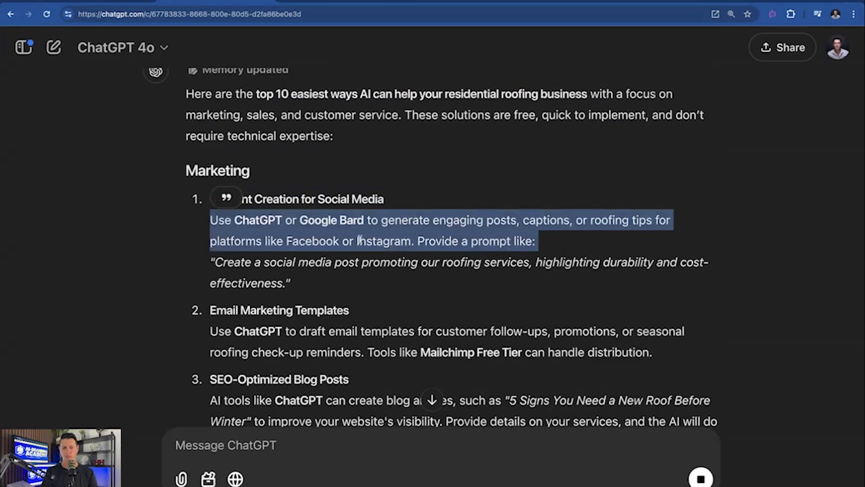
pyautogui.scroll(-3)
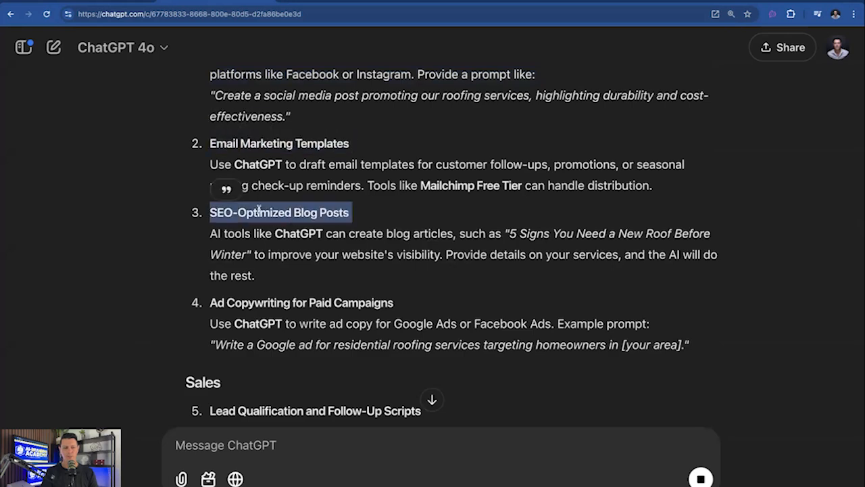
pyautogui.scroll(-3)
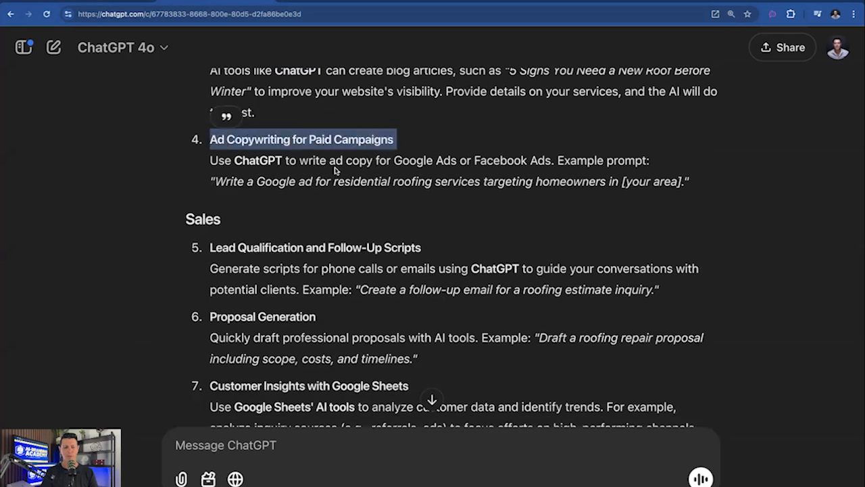
pyautogui.scroll(-3)
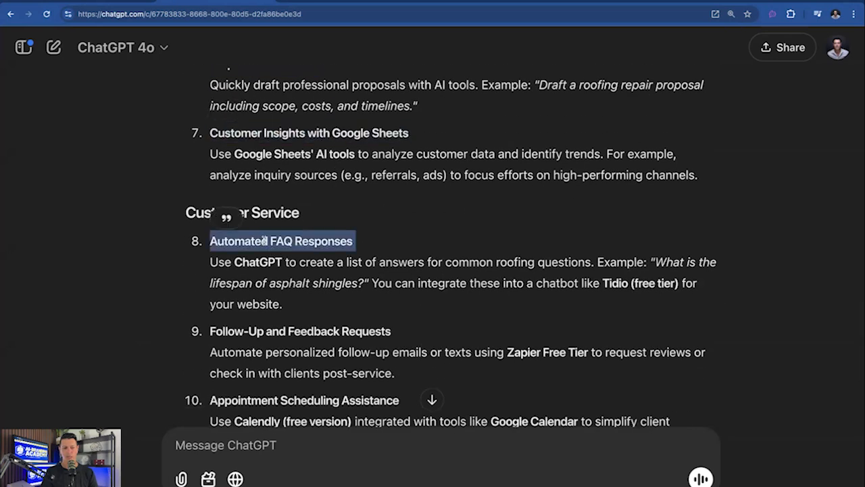
pyautogui.scroll(-3)
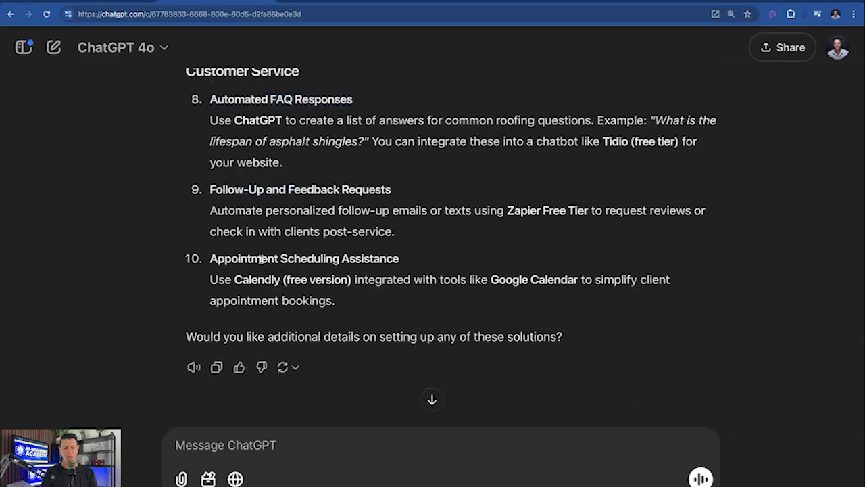
pyautogui.doubleClick(304, 258)
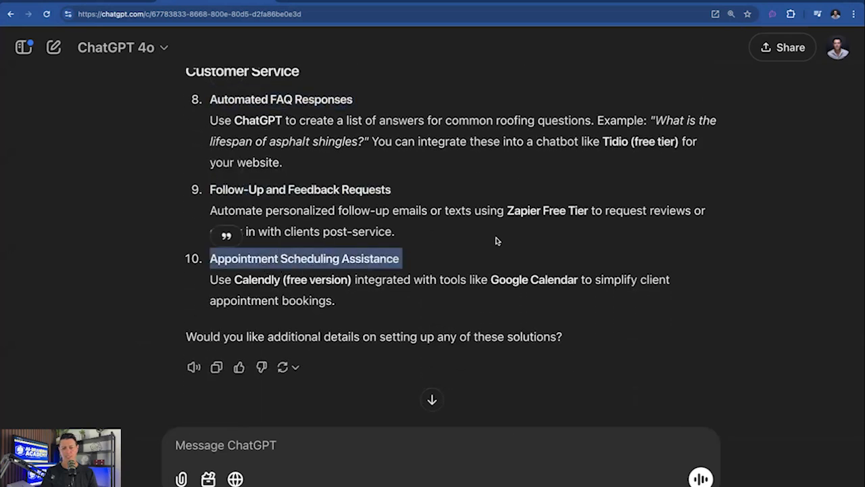
pyautogui.scroll(3)
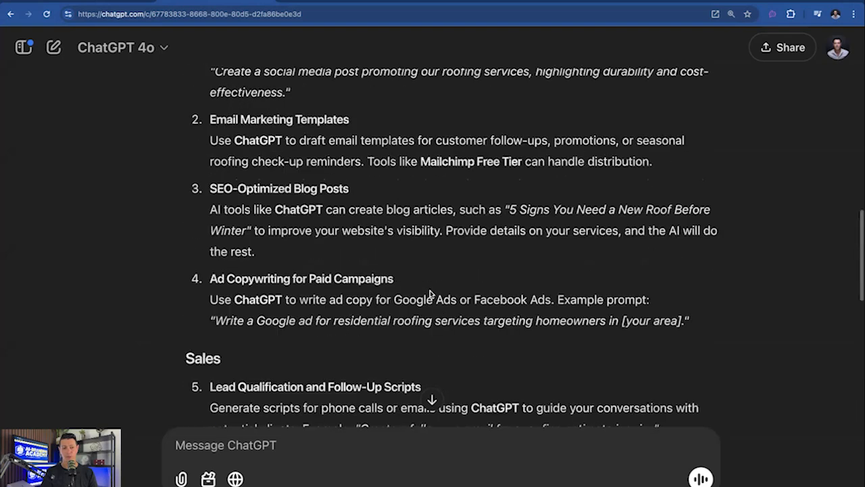
pyautogui.scroll(-3)
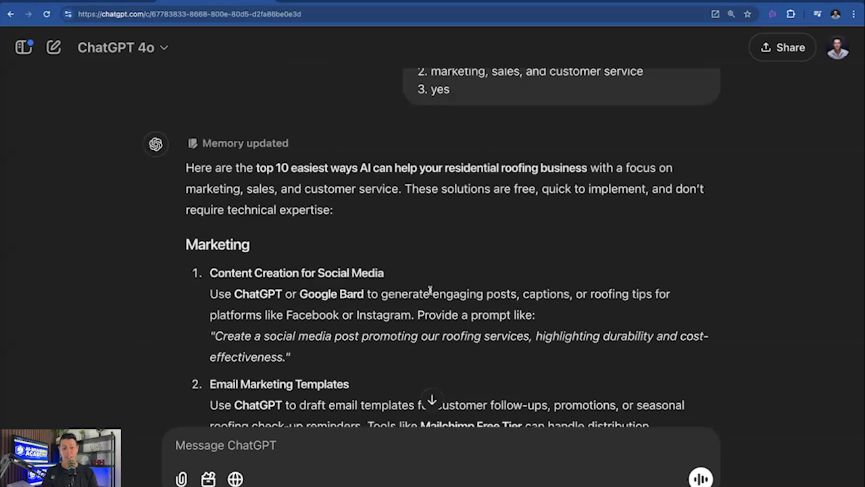
pyautogui.scroll(-3)
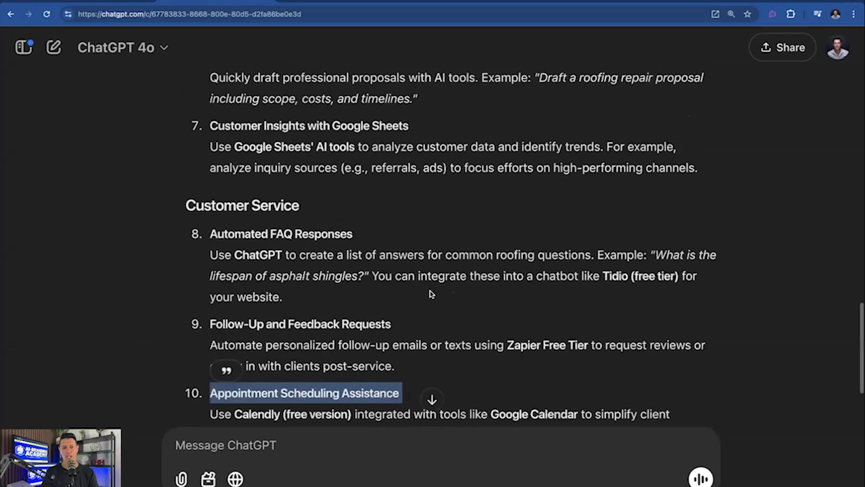
pyautogui.scroll(-3)
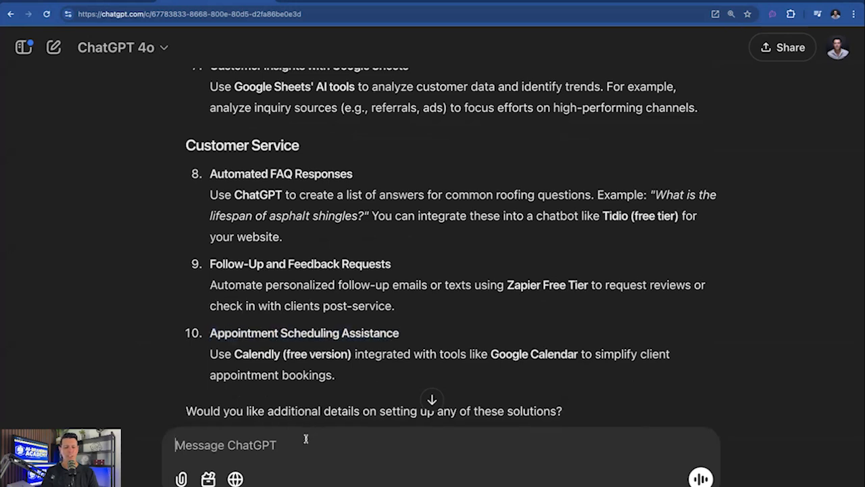
# Send the follow-up 'please explain how 8 would work' about Automated FAQ Responses
pyautogui.write('please explain how')
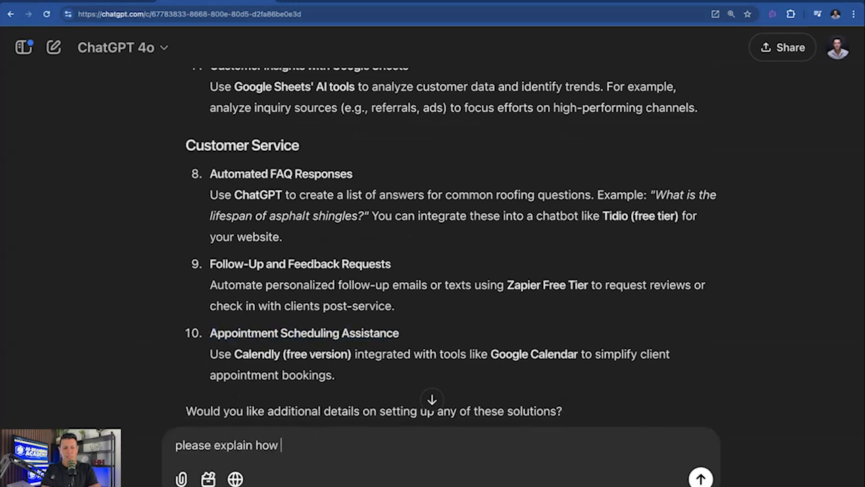
pyautogui.write('8 would work')
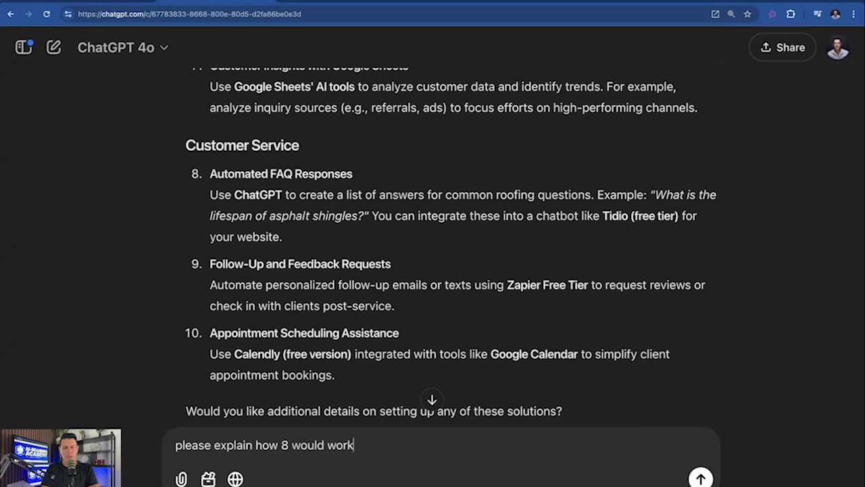
pyautogui.click(701, 478)
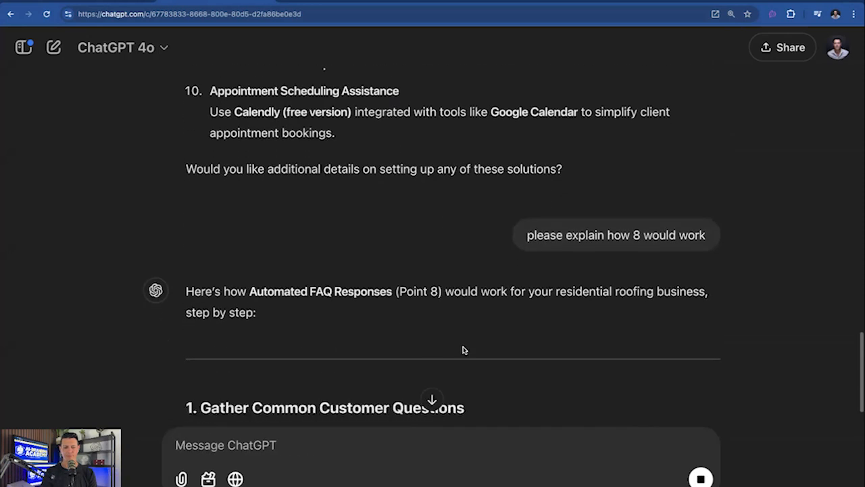
pyautogui.scroll(-3)
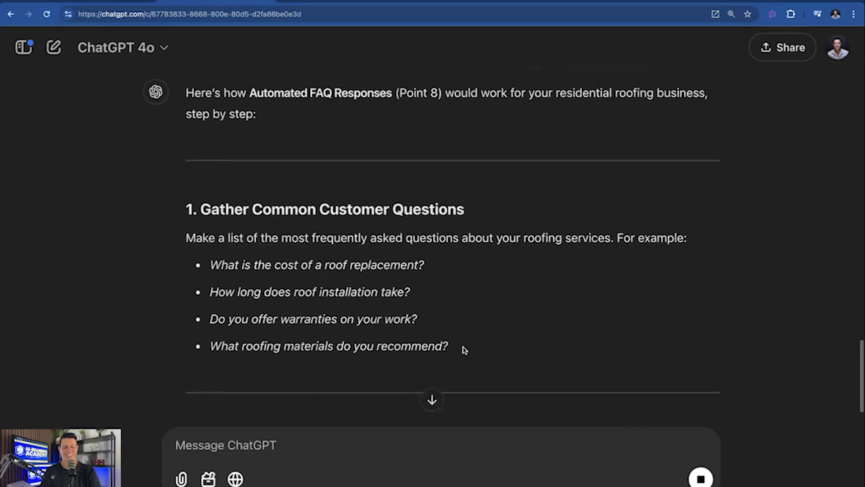
pyautogui.scroll(-3)
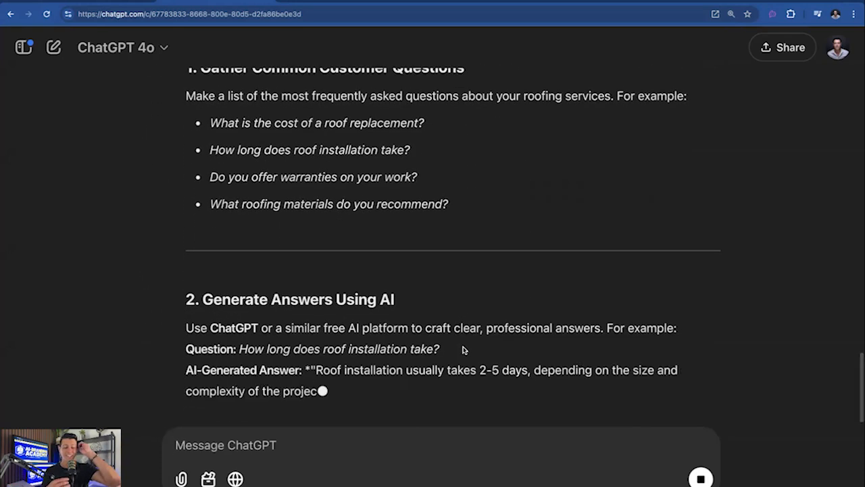
pyautogui.scroll(-3)
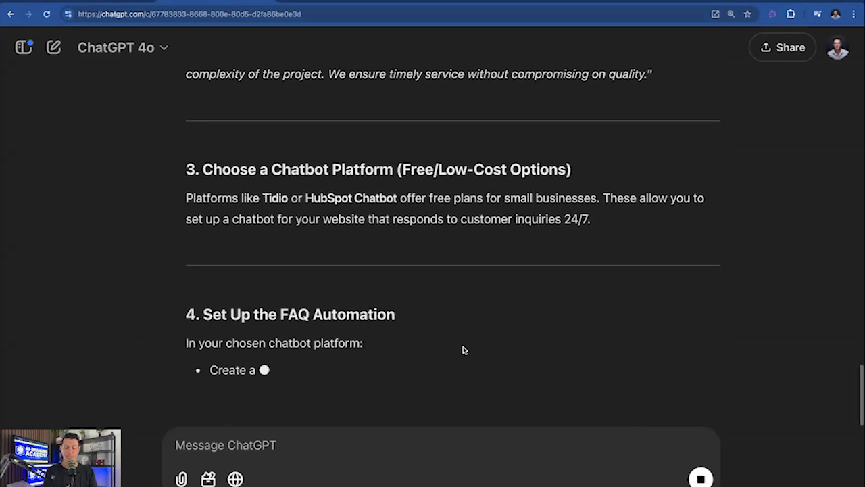
pyautogui.scroll(-3)
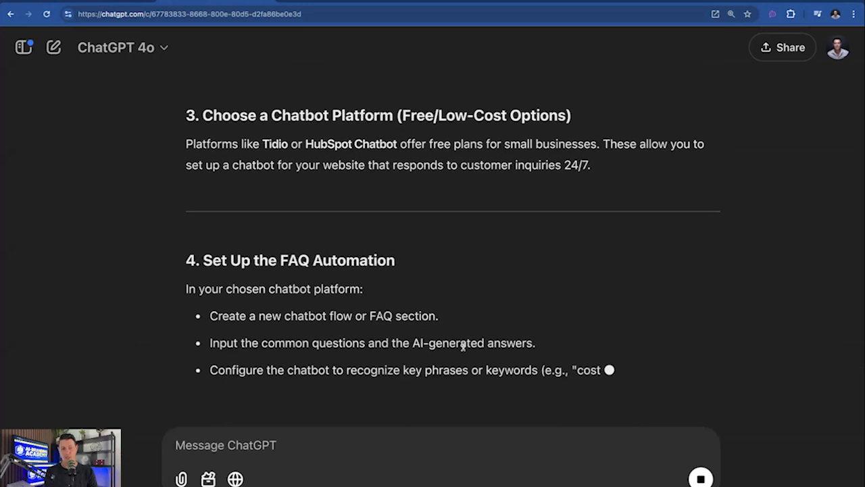
pyautogui.scroll(-3)
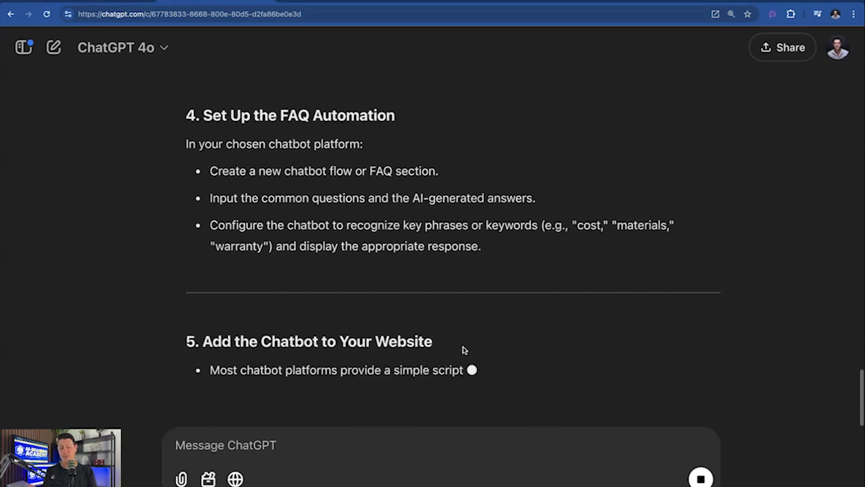
pyautogui.scroll(-3)
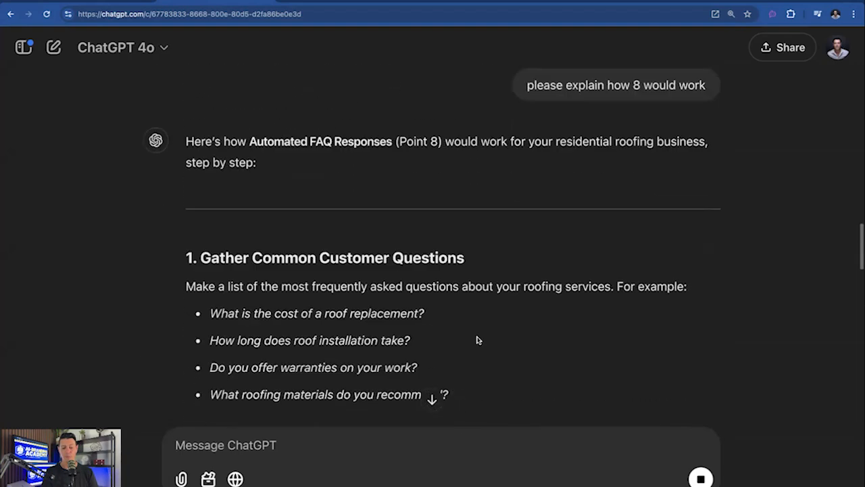
pyautogui.scroll(-3)
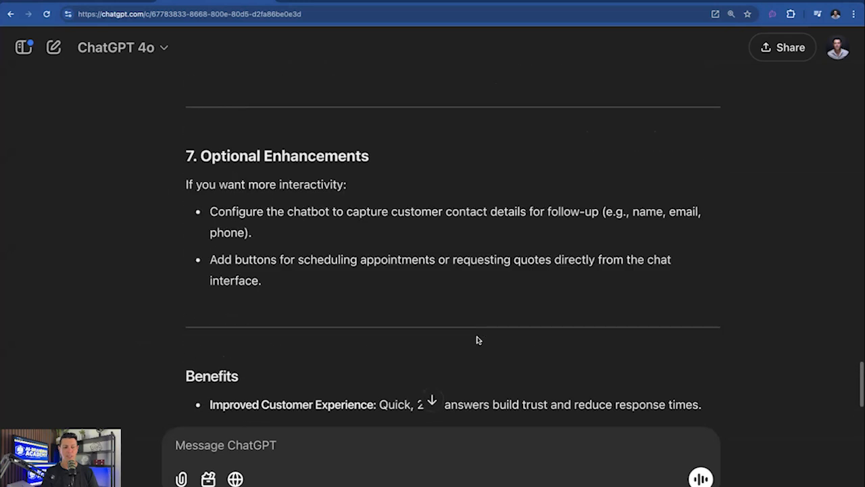
pyautogui.scroll(3)
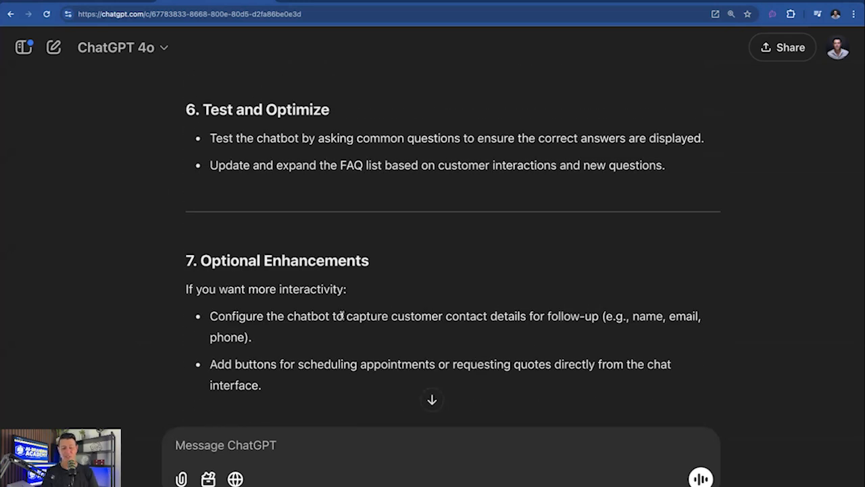
pyautogui.scroll(-3)
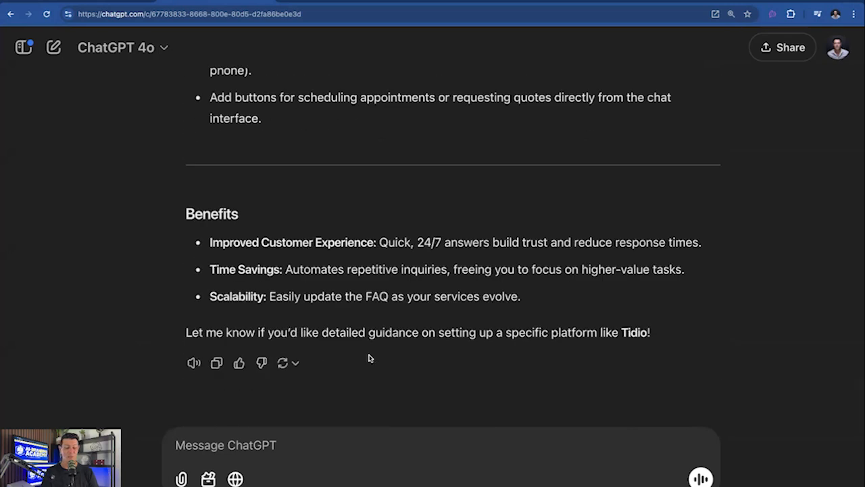
pyautogui.scroll(3)
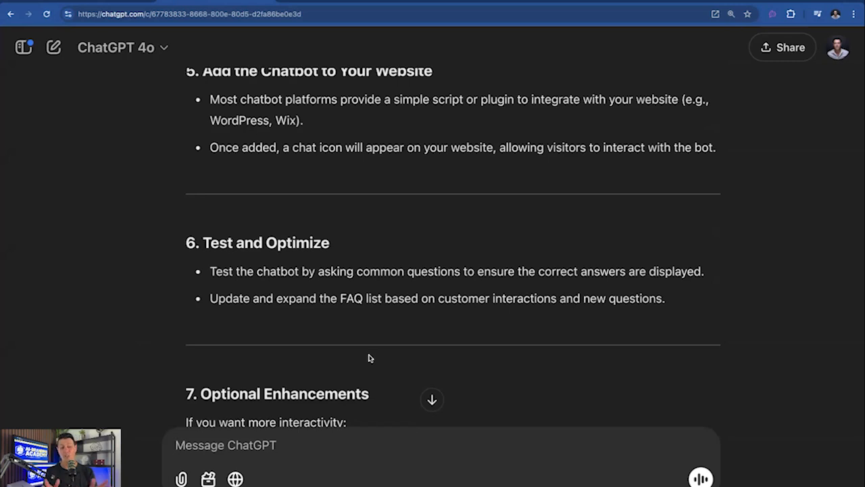
pyautogui.moveTo(606, 426)
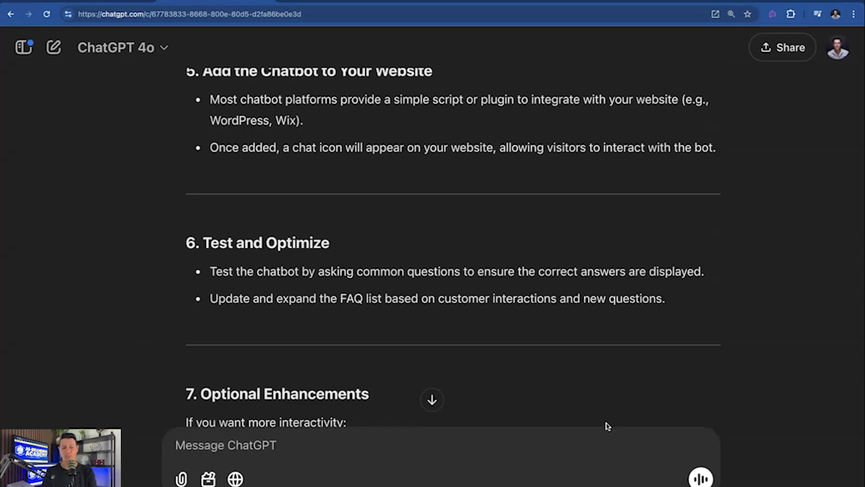